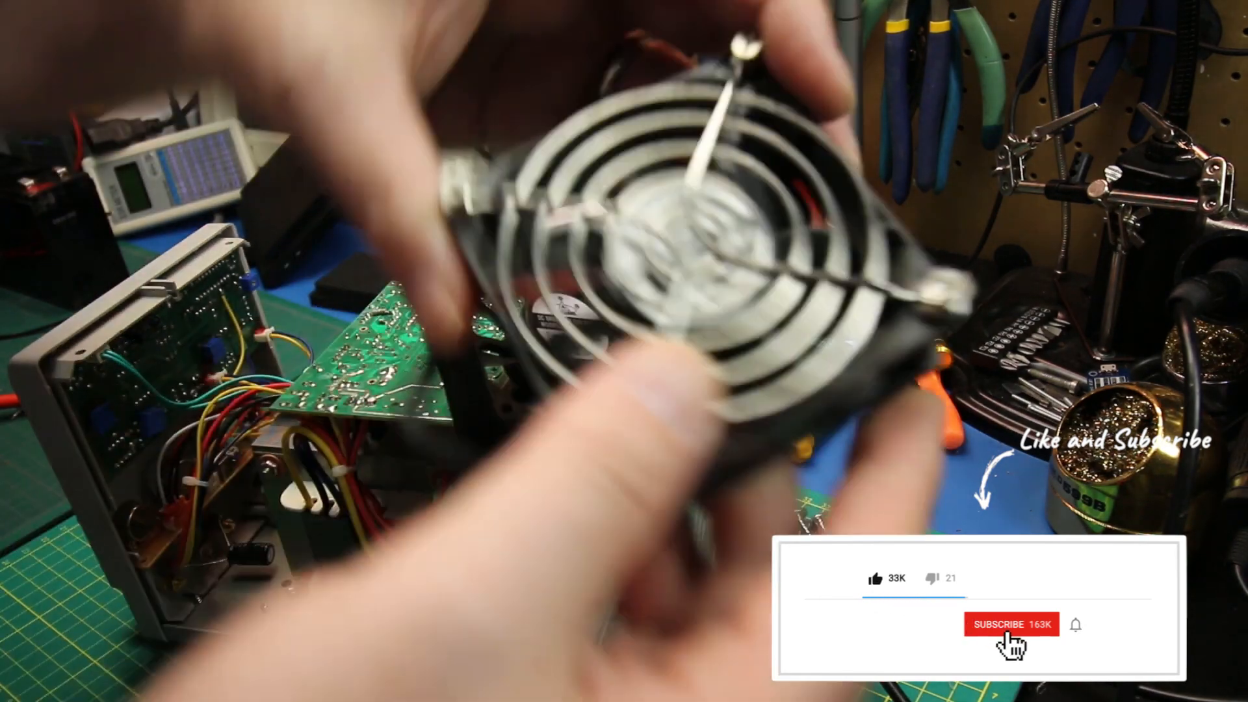
pyautogui.click(1012, 624)
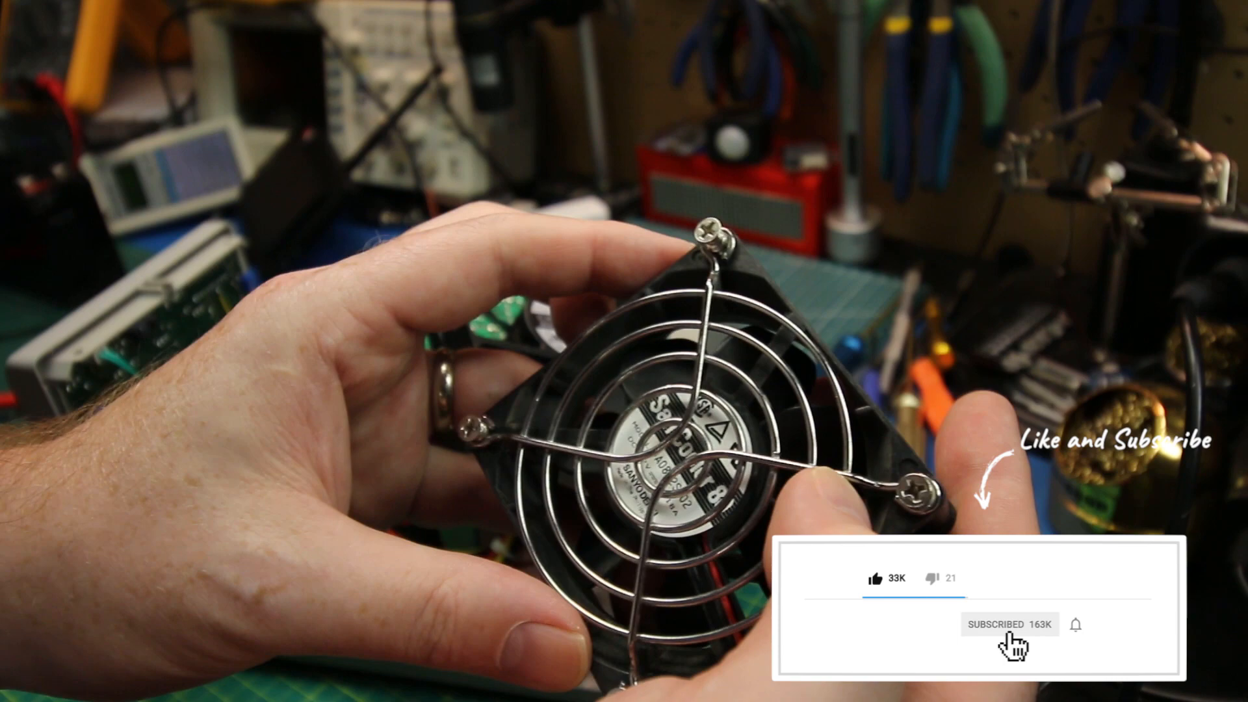